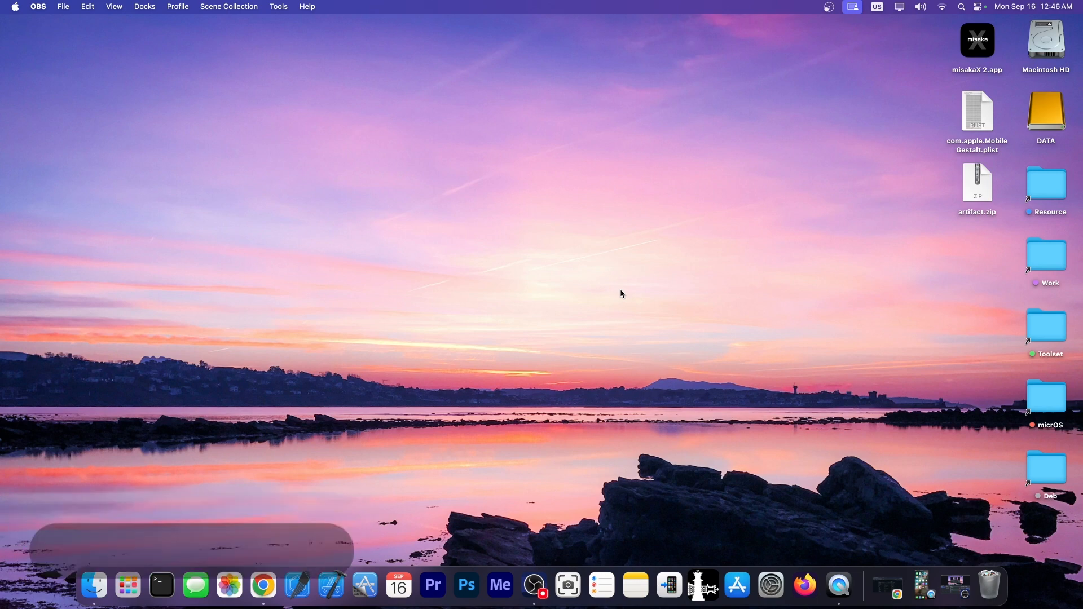
mouse_move(885, 590)
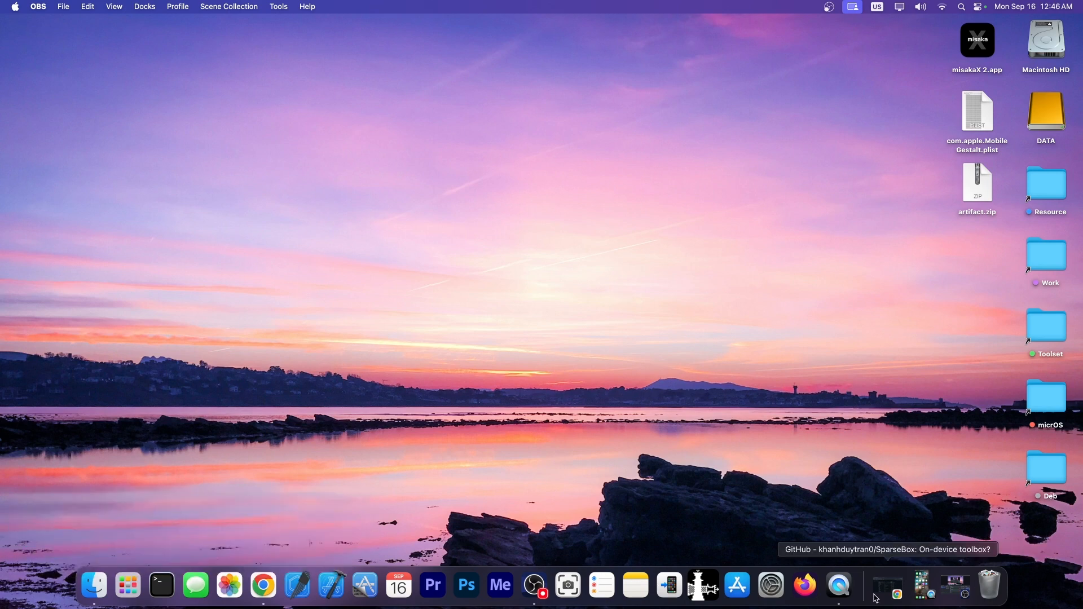
Step: Bring Chrome forward and show the iDevice Central misakaX article
click(886, 592)
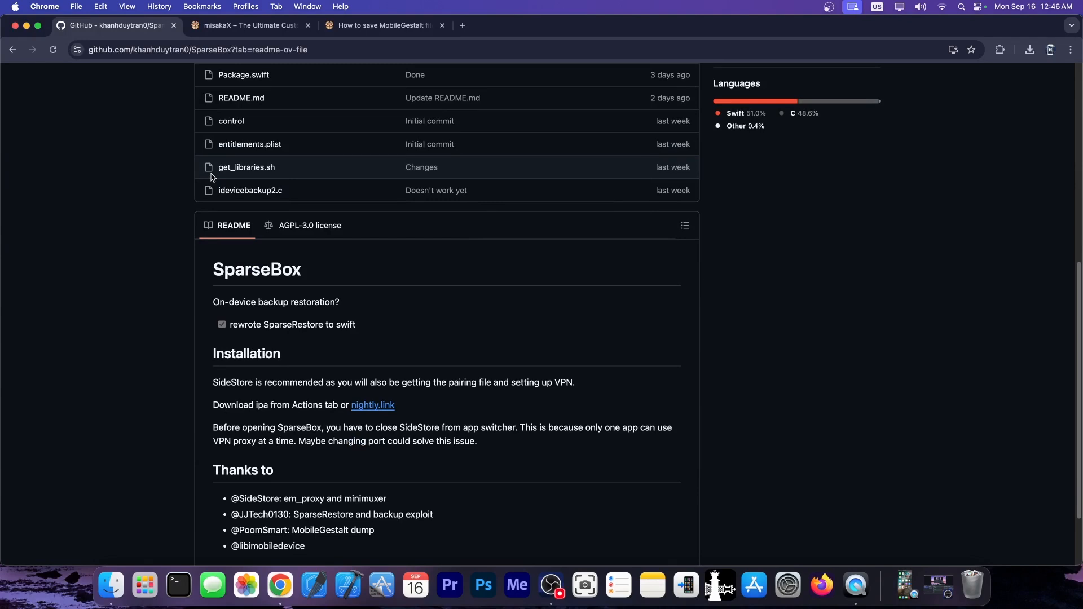
click(248, 25)
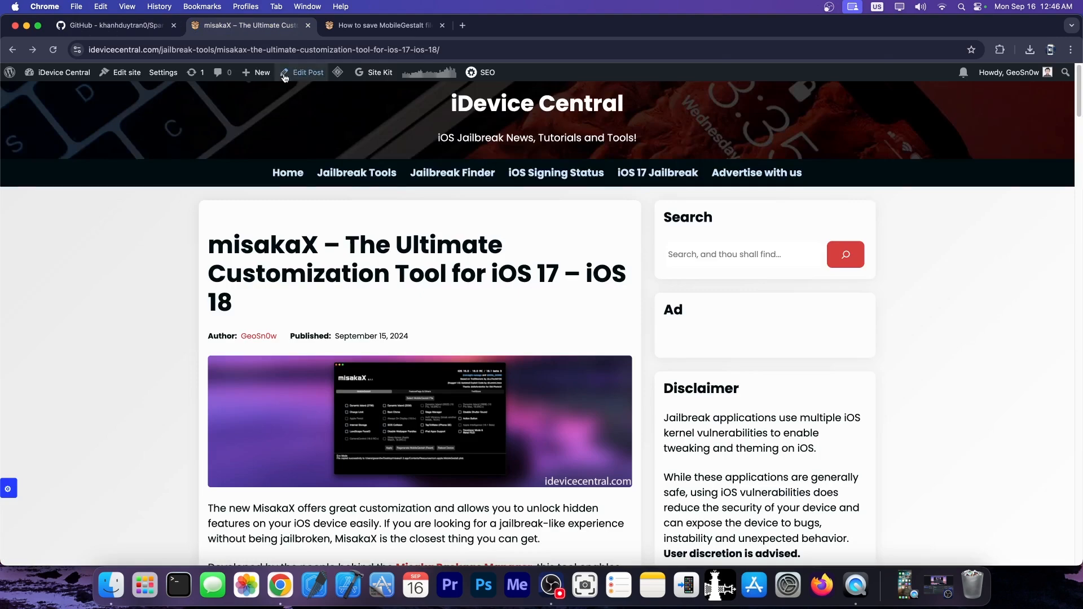
scroll(down, 3)
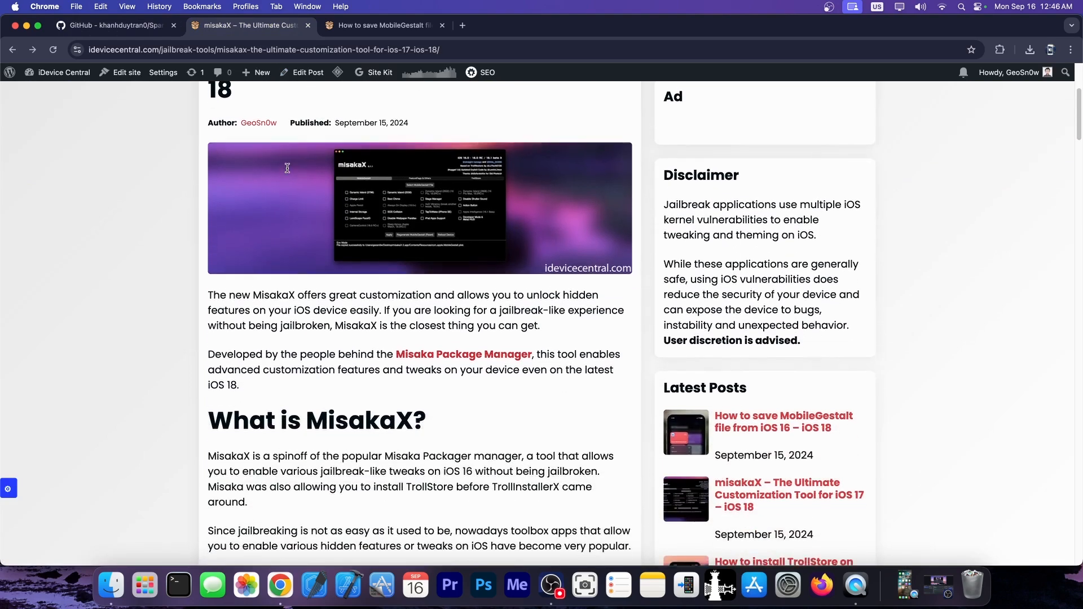
scroll(down, 3)
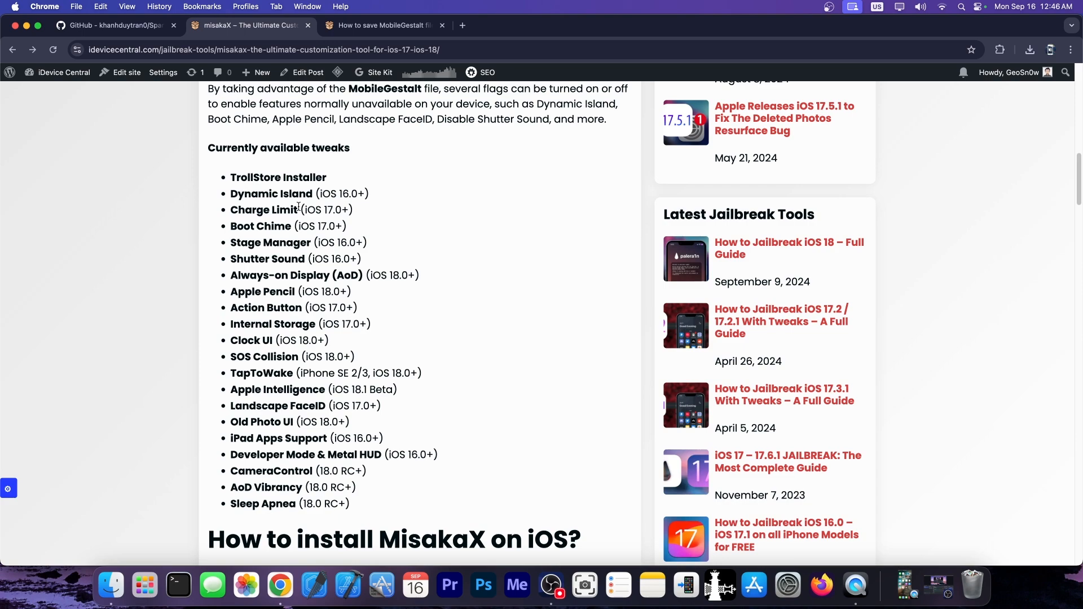
scroll(up, 3)
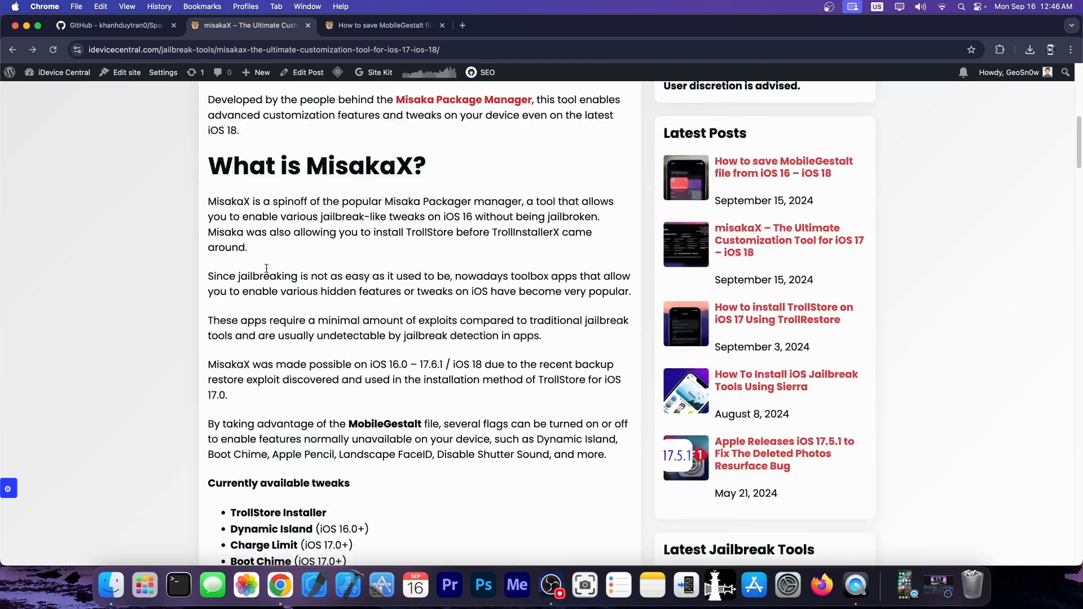
click(114, 25)
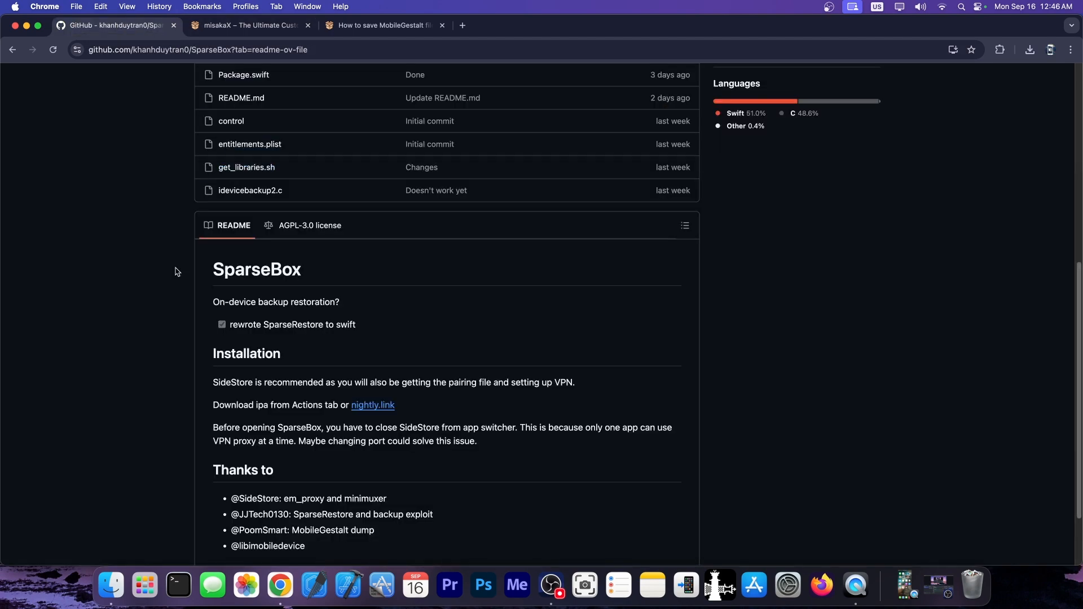
scroll(down, 3)
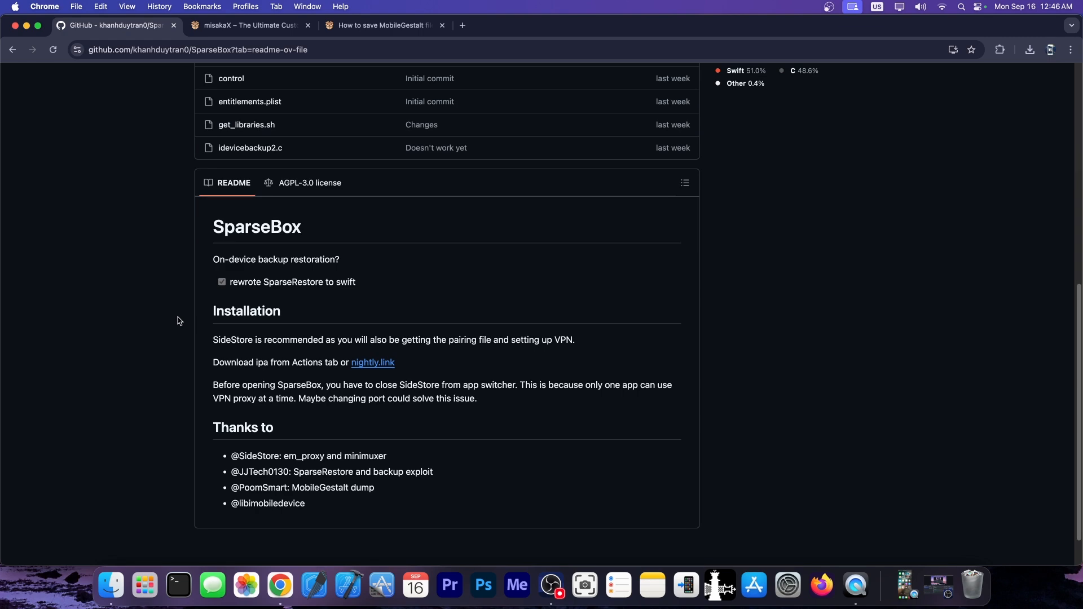
click(248, 25)
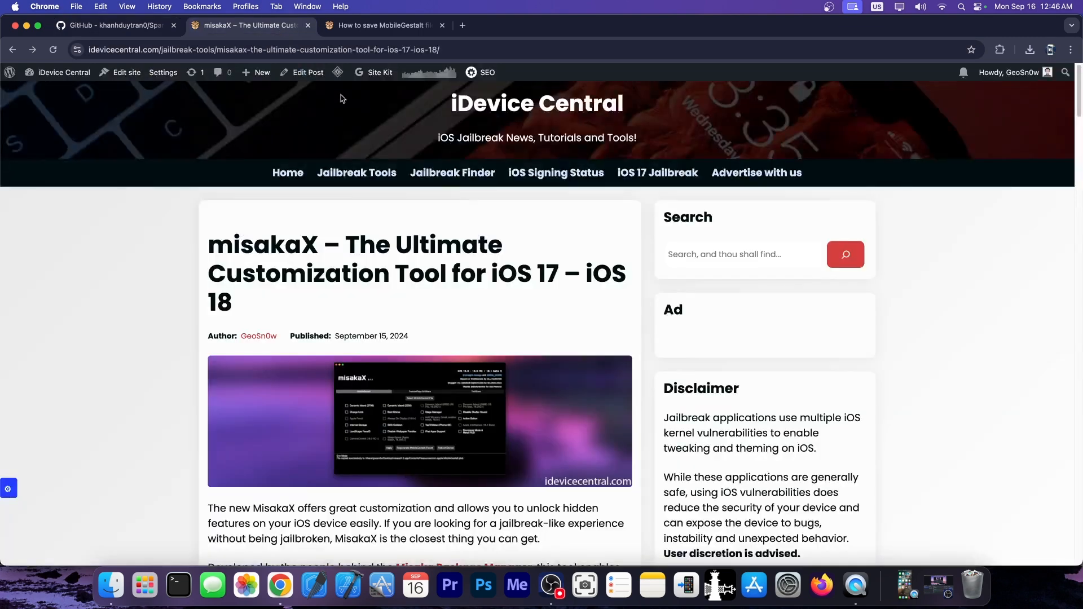
scroll(down, 3)
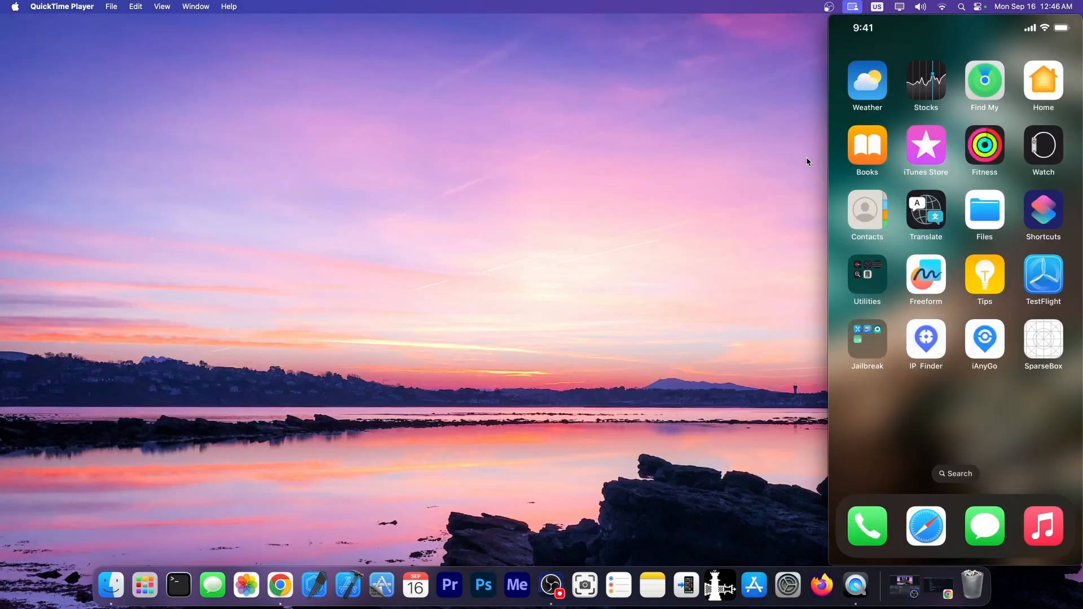
Step: Launch SparseBox on the mirrored iPhone and browse through its list of tweak toggles
click(1042, 338)
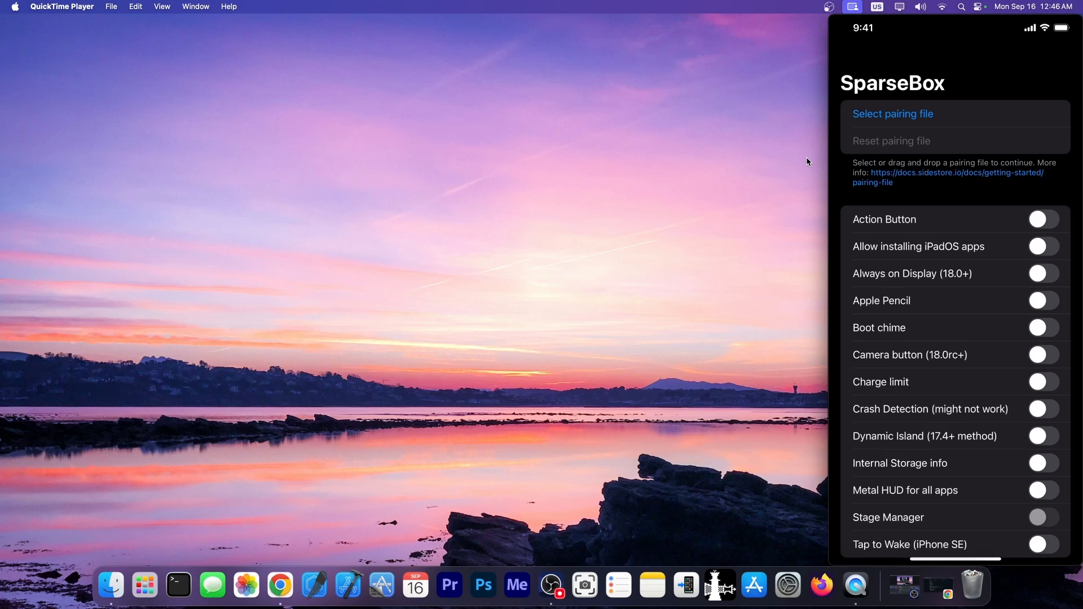
scroll(down, 3)
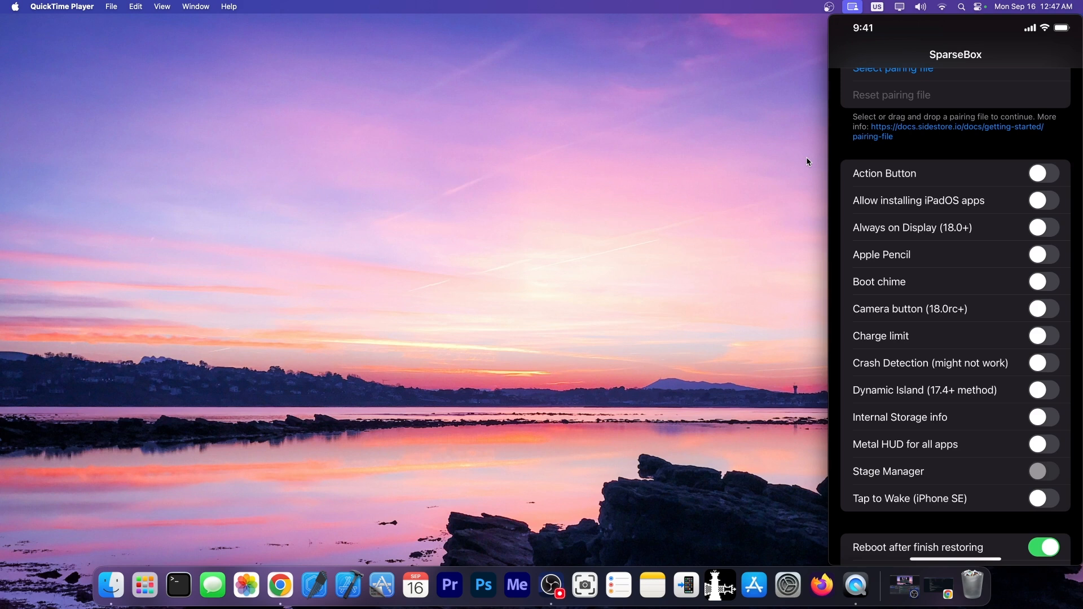
scroll(down, 3)
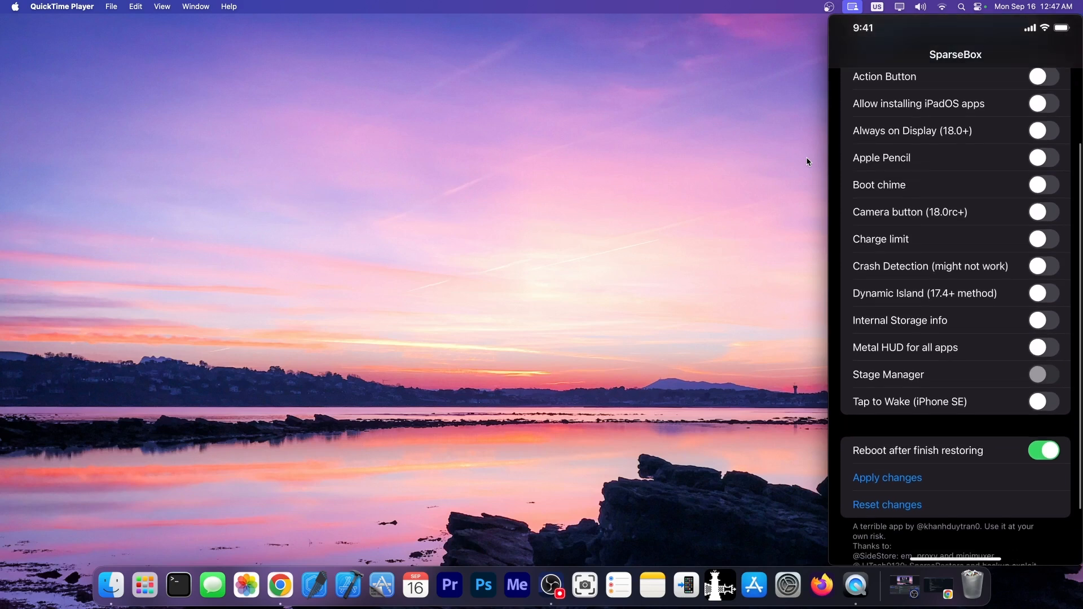
scroll(down, 3)
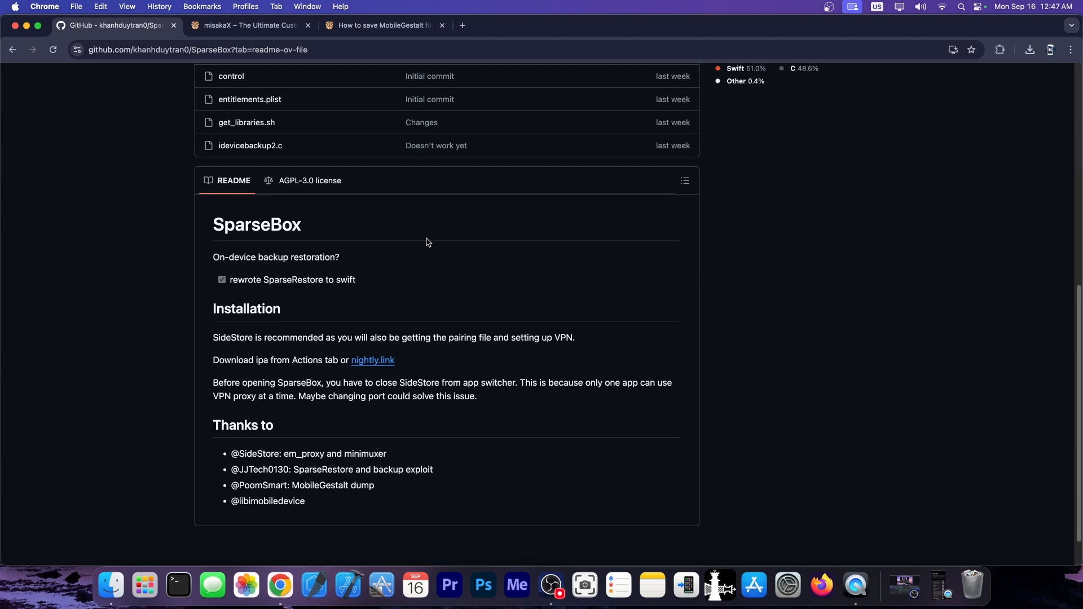
scroll(up, 3)
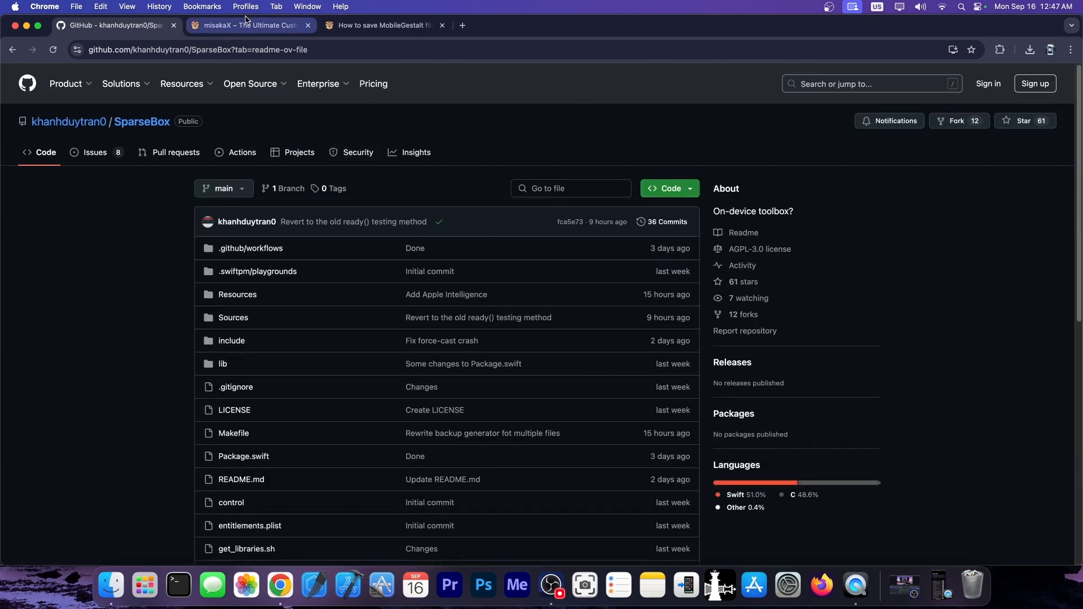
Step: Browse the misakaX article to its screenshot, enlarge it, then return to the desktop
click(248, 25)
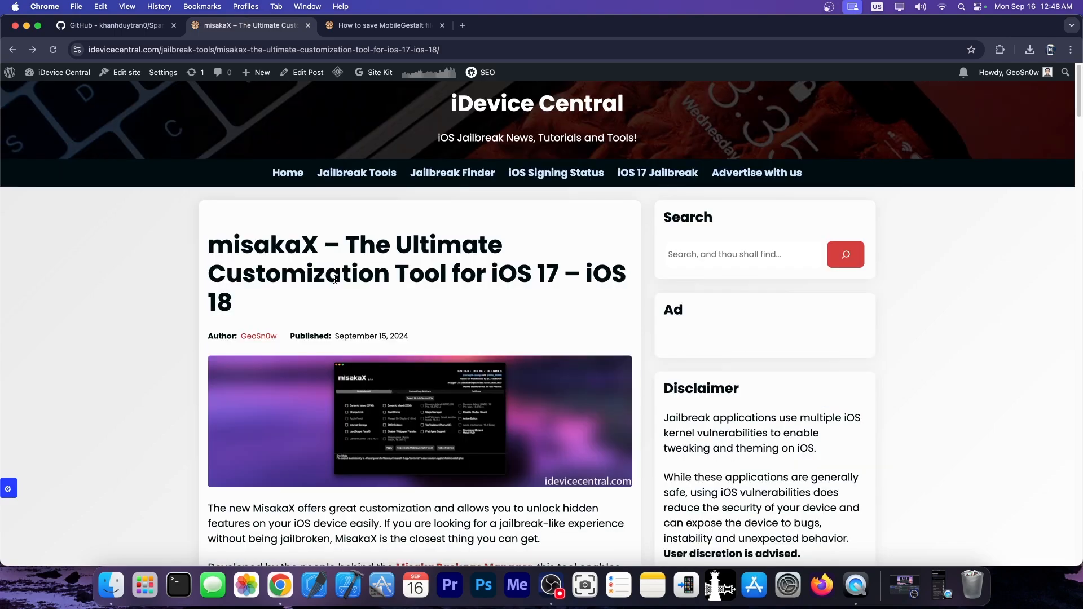
scroll(down, 3)
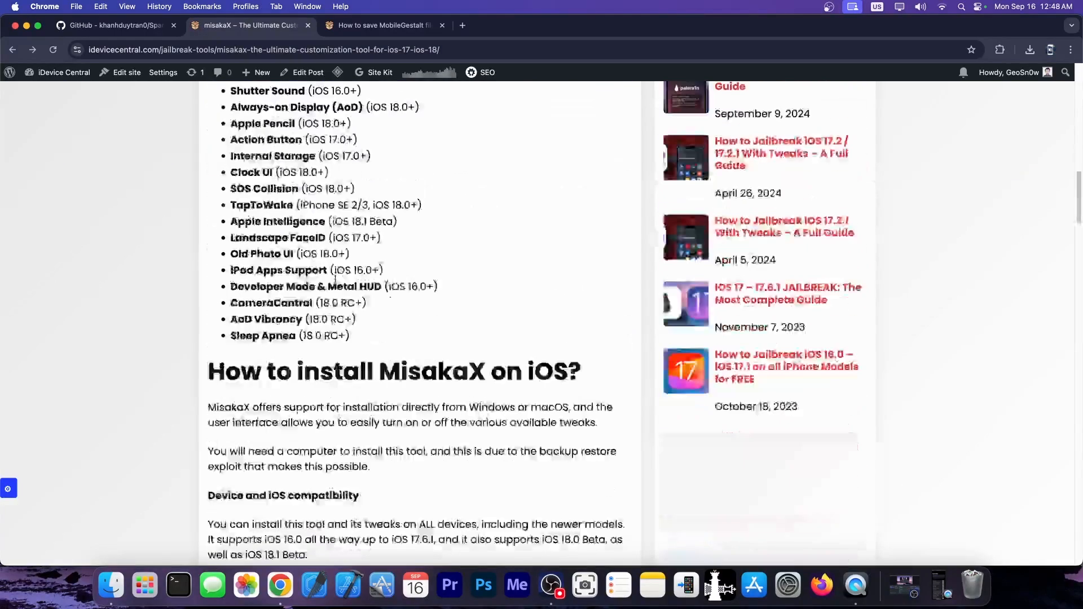
scroll(down, 3)
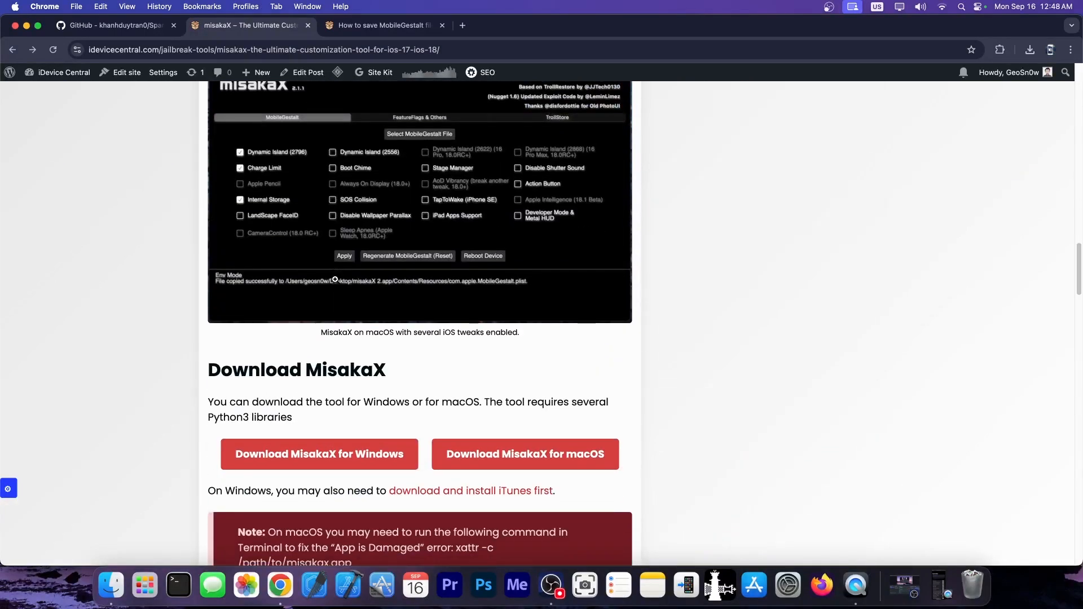
click(420, 201)
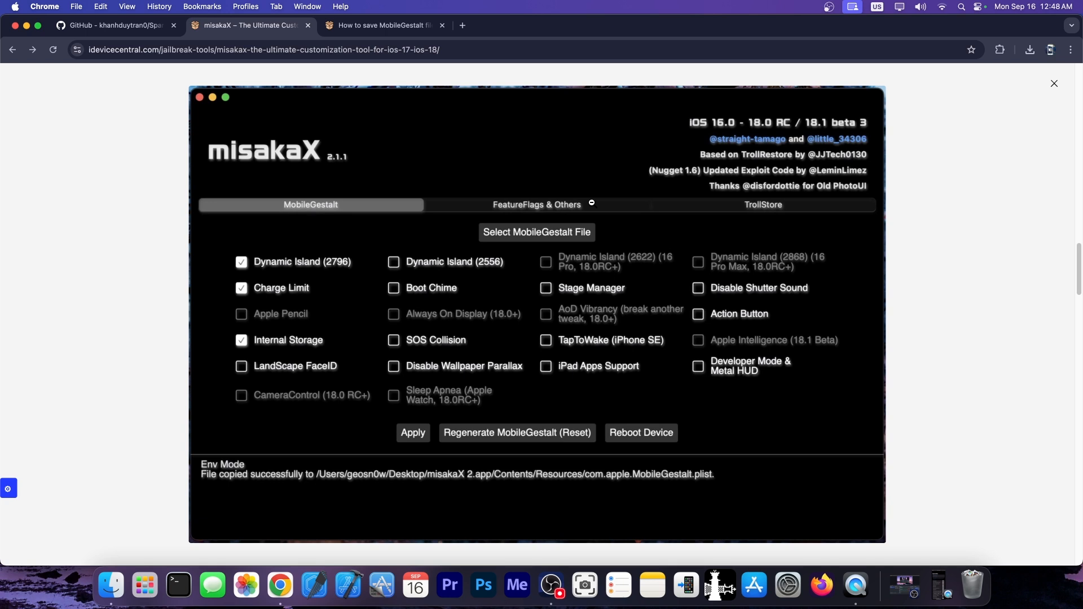
mouse_move(624, 358)
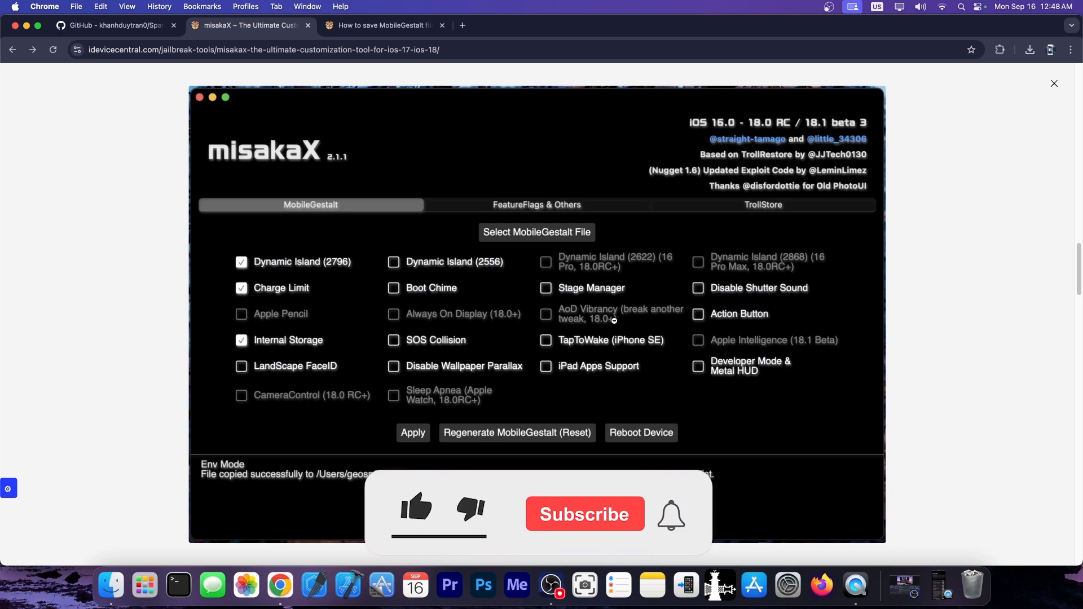
click(198, 97)
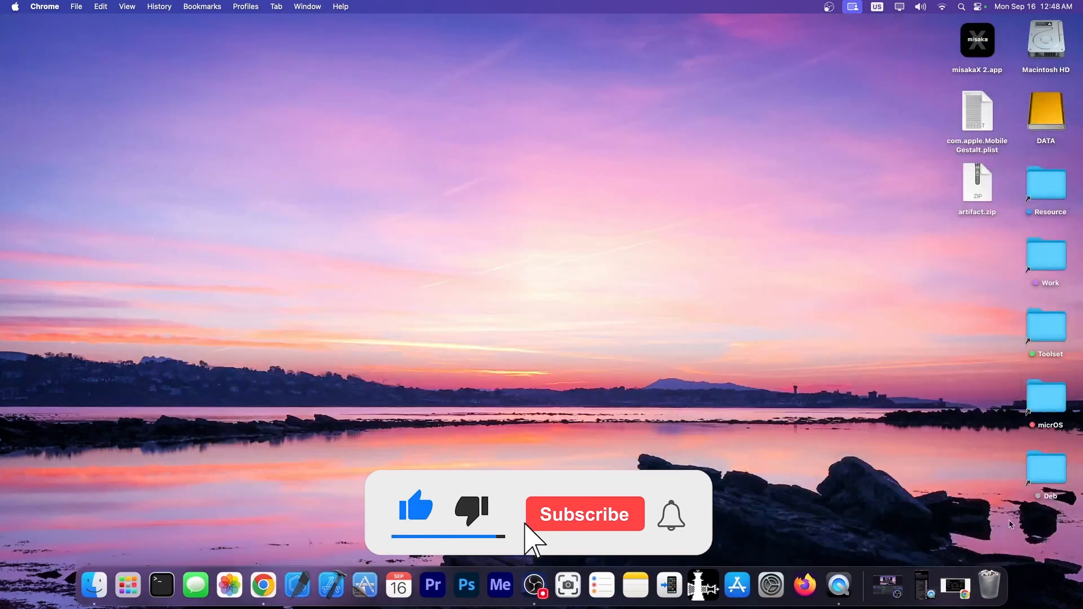